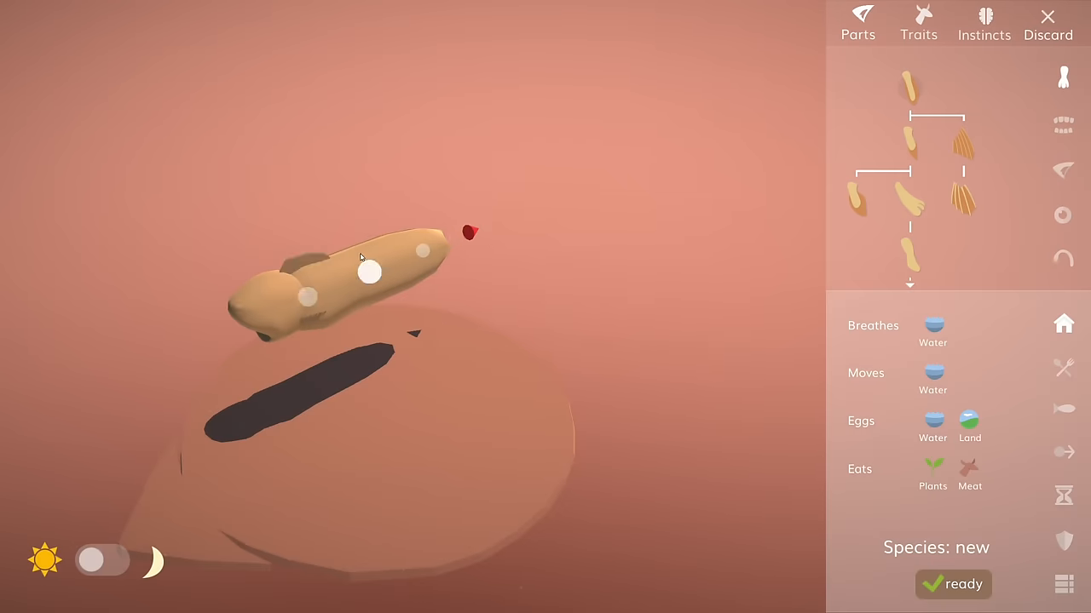
# Scroll down through the plant's trait settings to reach the colour controls.
pyautogui.click(953, 584)
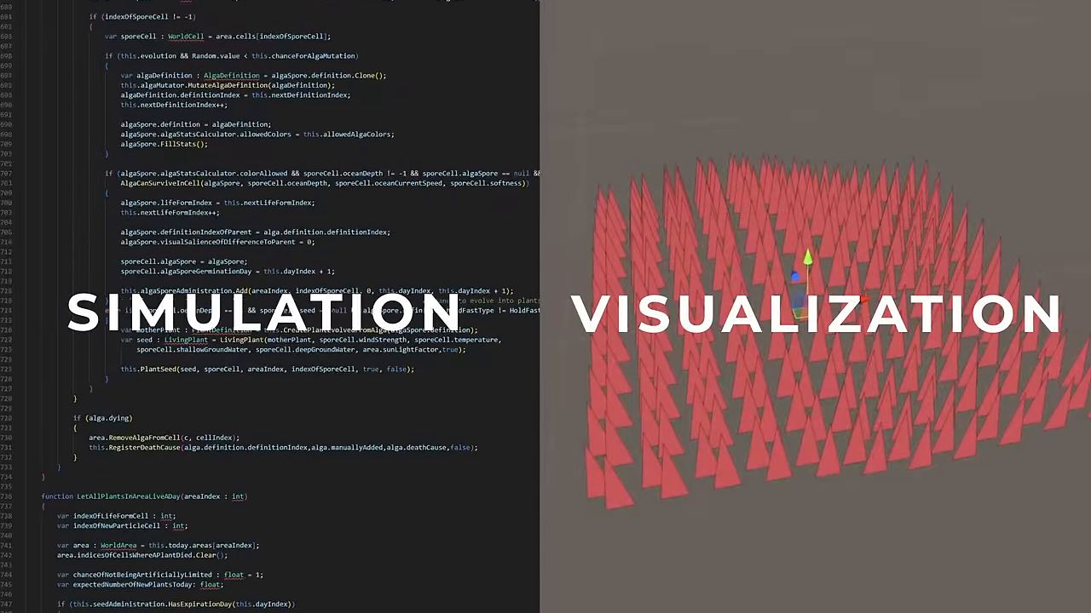
pyautogui.scroll(-3)
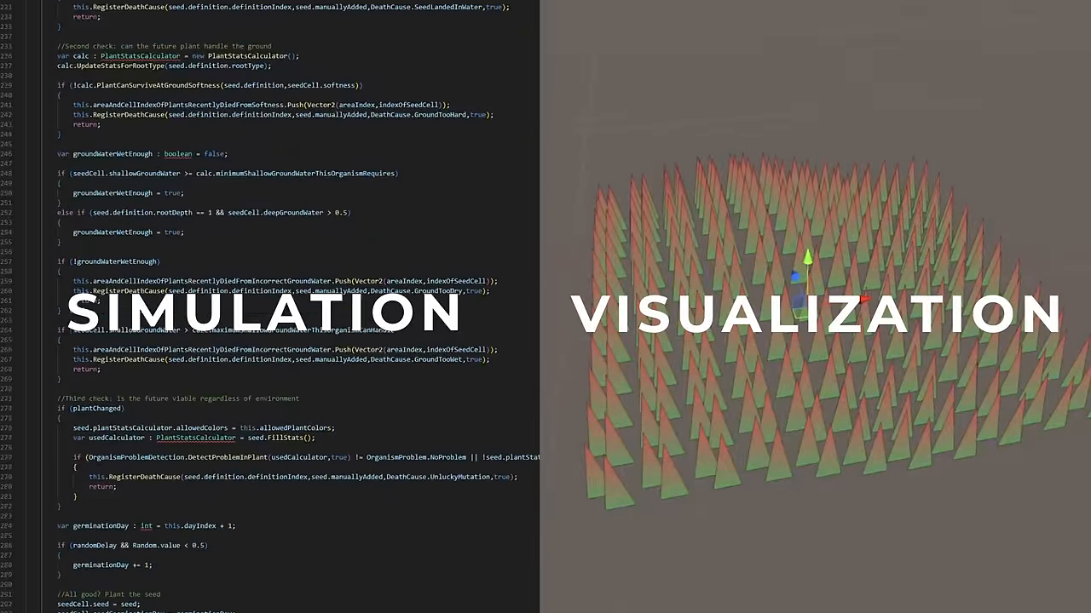
pyautogui.scroll(-3)
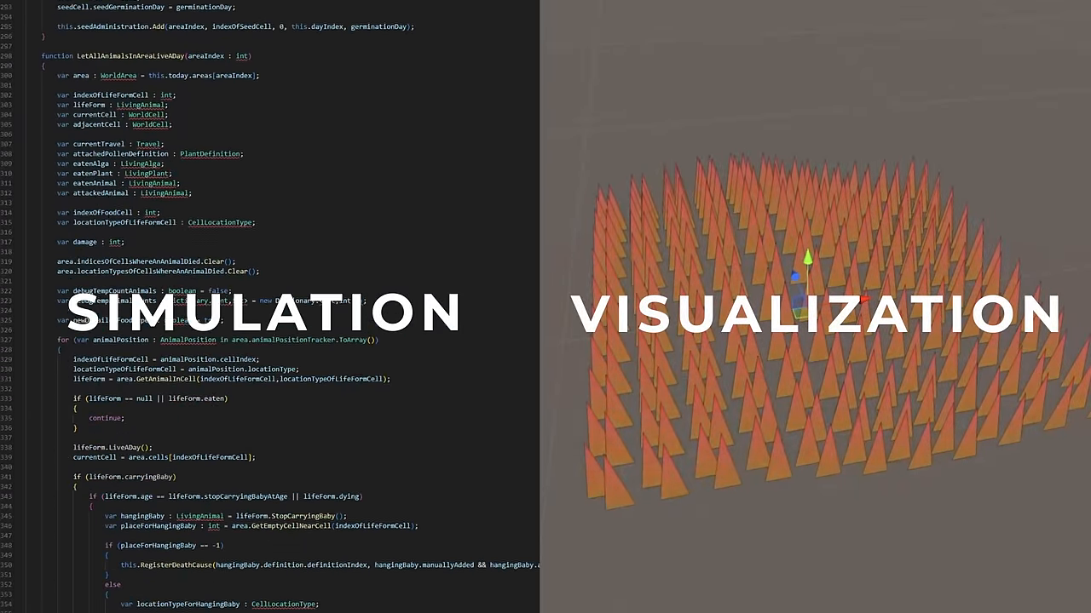
pyautogui.scroll(-3)
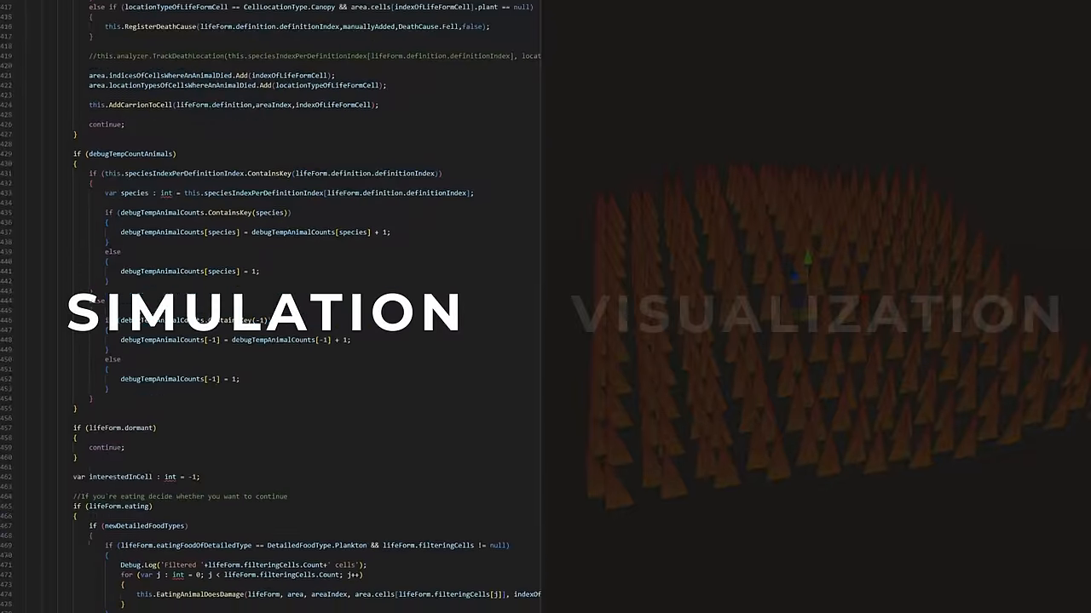
pyautogui.scroll(-3)
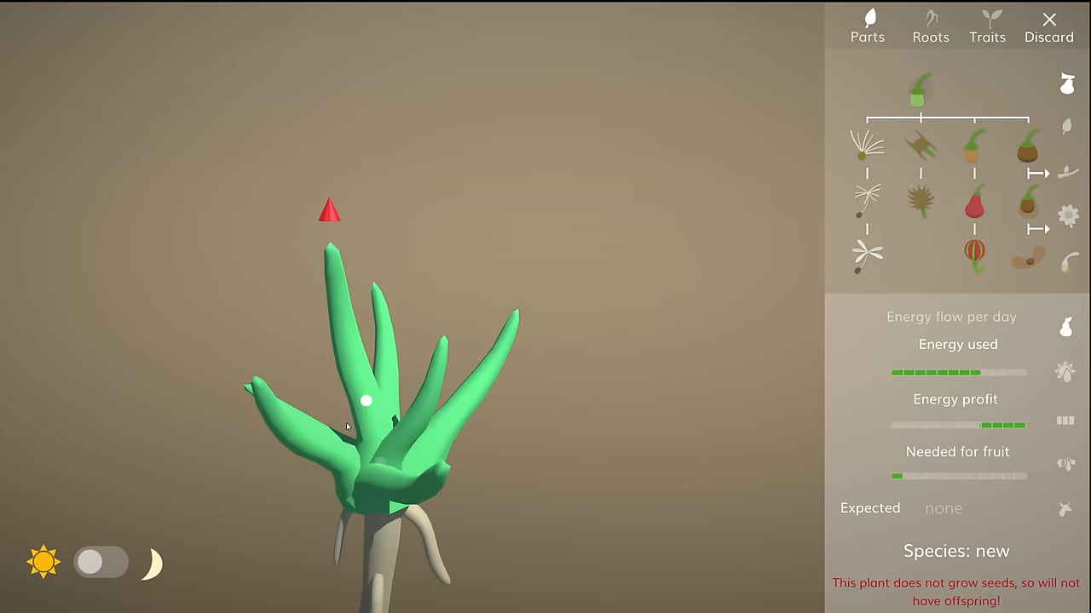
# Drag the Color hue slider from green through blue to a turquoise leaf colour.
pyautogui.click(987, 26)
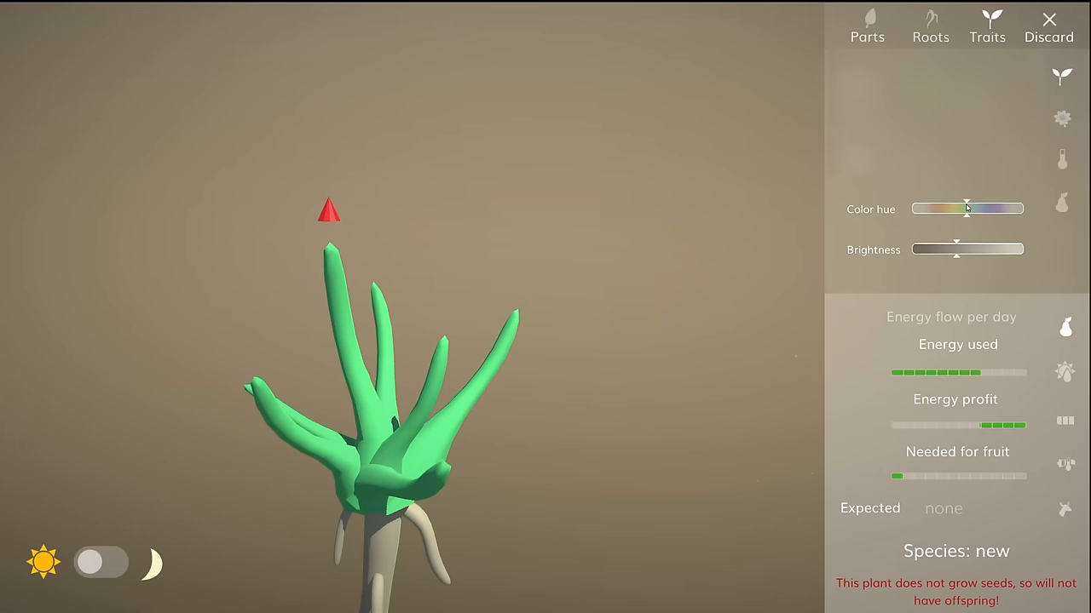
pyautogui.moveTo(966, 208); pyautogui.dragTo(996, 208)
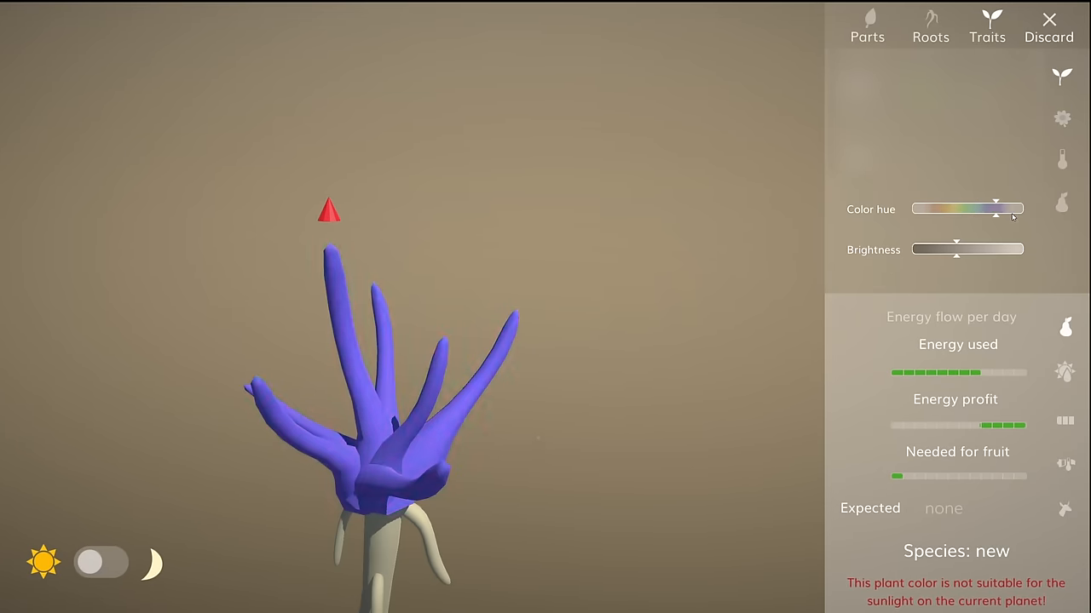
pyautogui.moveTo(995, 208); pyautogui.dragTo(975, 208)
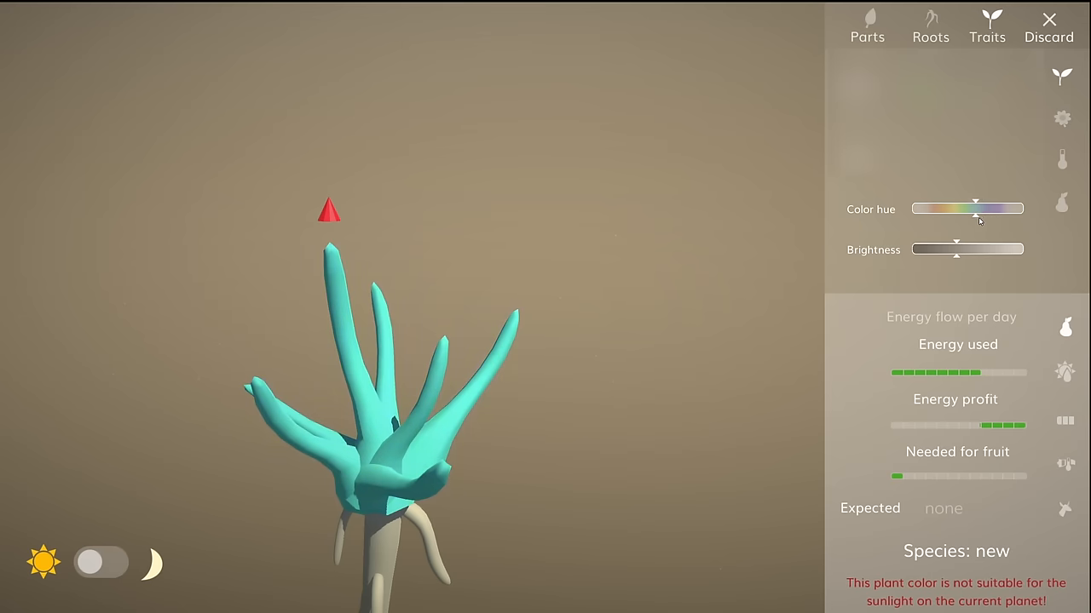
pyautogui.moveTo(974, 201); pyautogui.dragTo(934, 201)
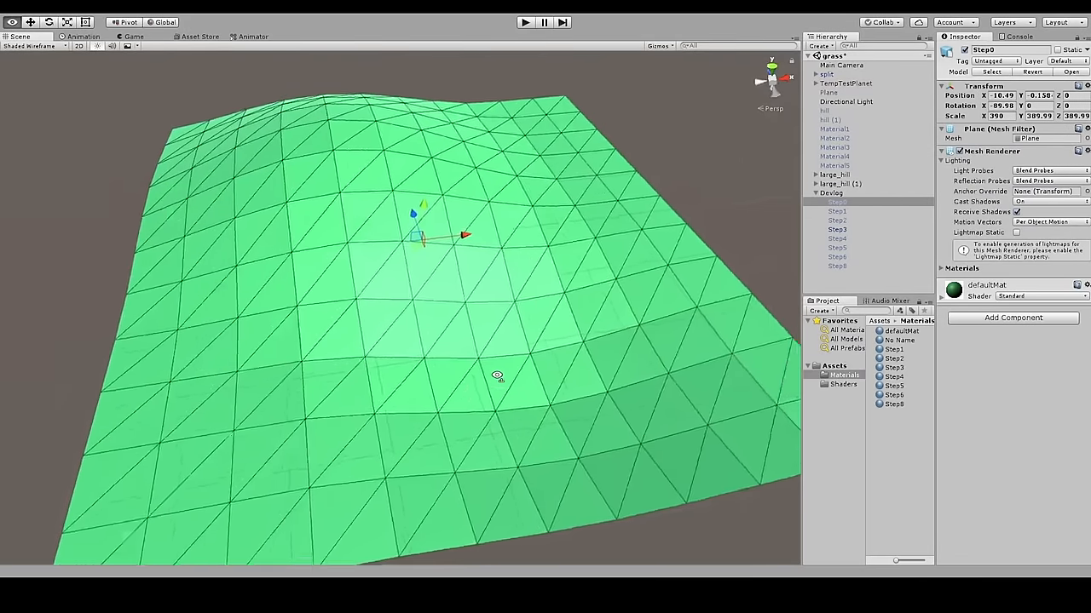
pyautogui.click(836, 211)
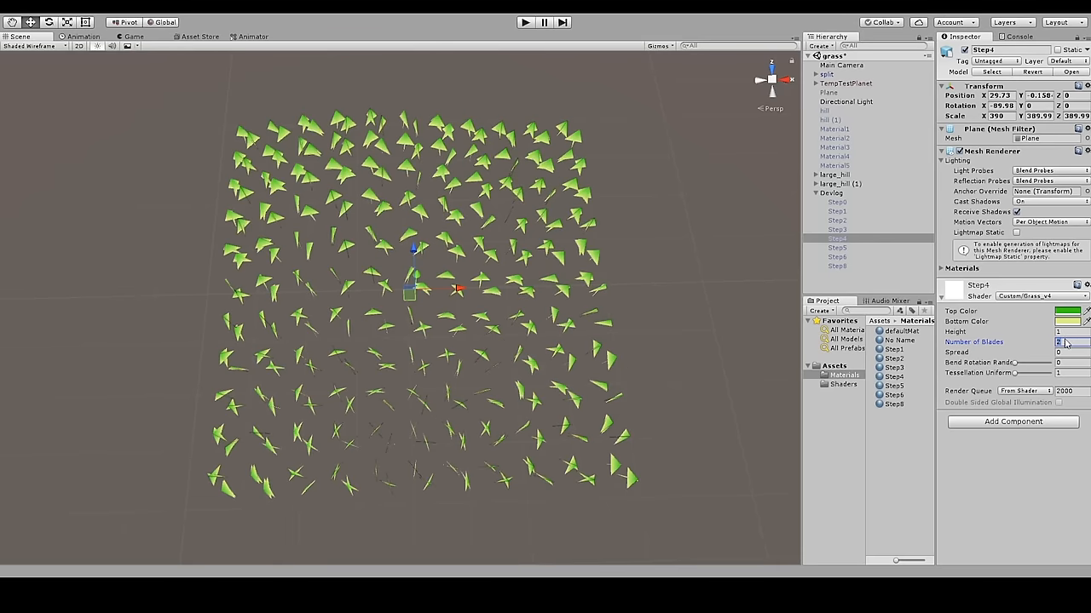
# Set Number of Blades to 5 on the Step1 Custom/Grass material.
pyautogui.write('5')
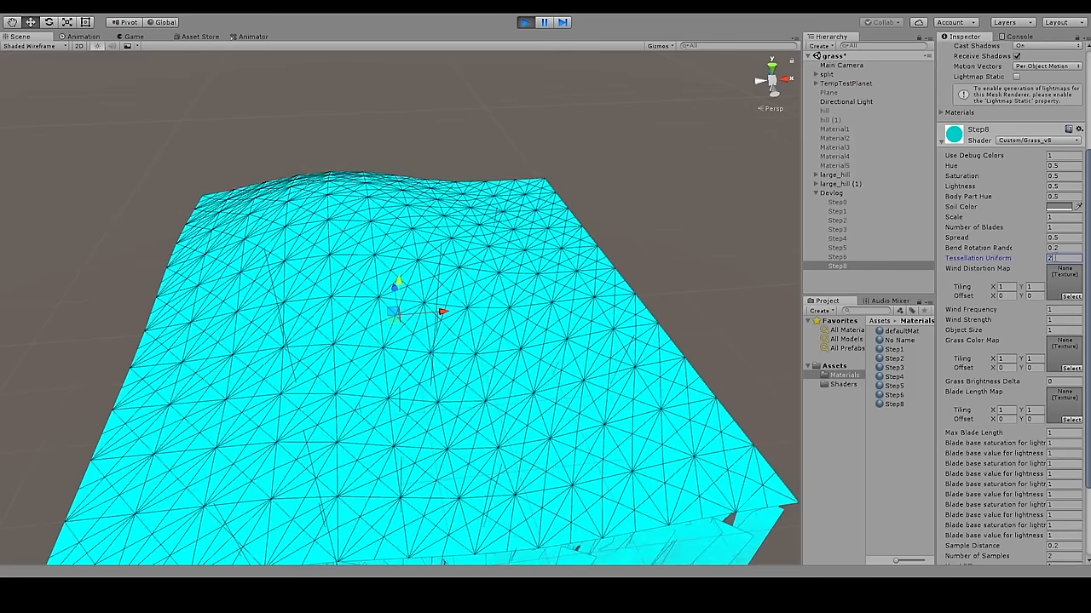
# Adjust the blade count to 3 and tweak the random bend rotation of the blades.
pyautogui.write('3')
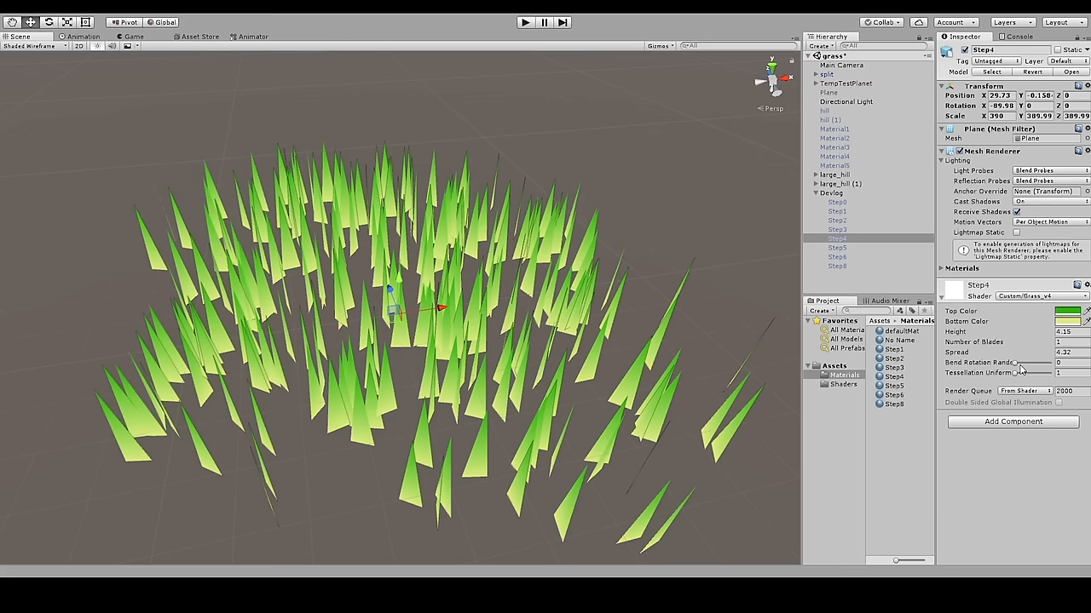
pyautogui.moveTo(1019, 368)
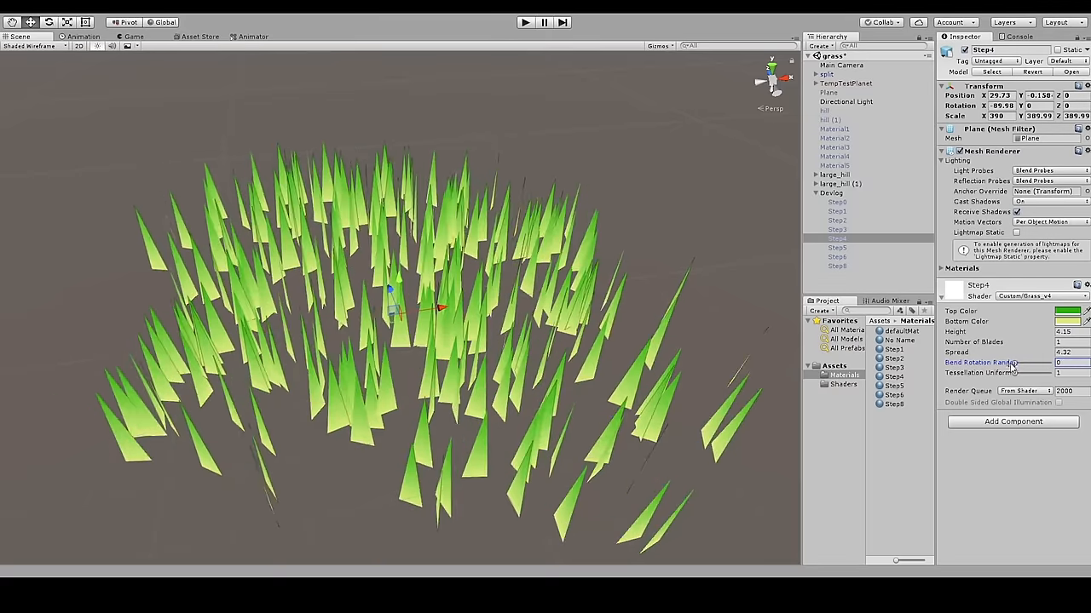
pyautogui.moveTo(1012, 361); pyautogui.dragTo(1053, 361)
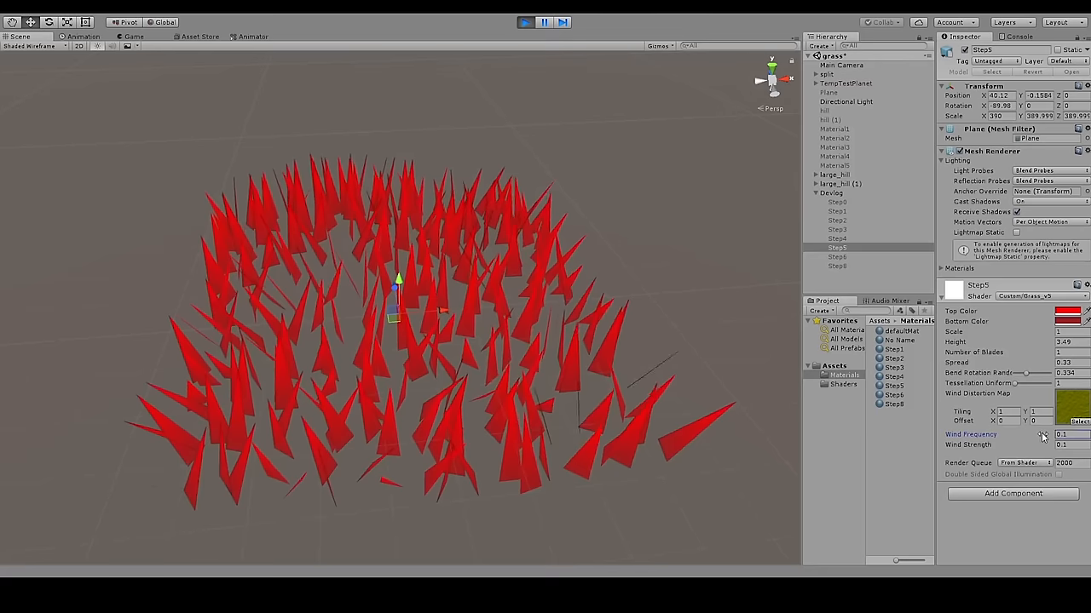
pyautogui.click(1062, 434)
pyautogui.write('1')
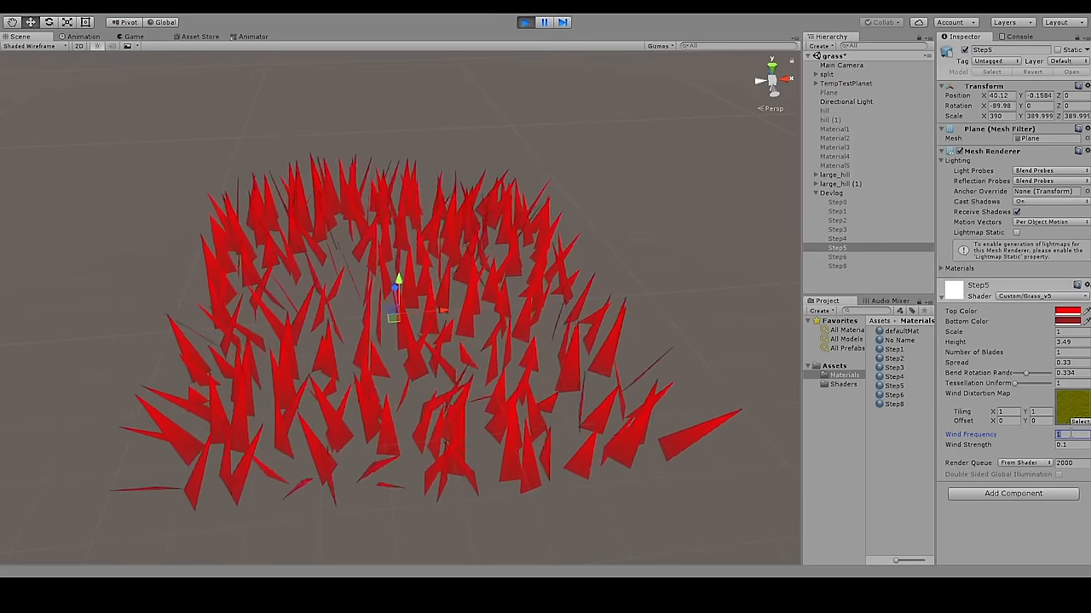
# Set Wind Frequency 0.1 and Wind Strength 0.1 on the Step5 material.
pyautogui.write('0.1')
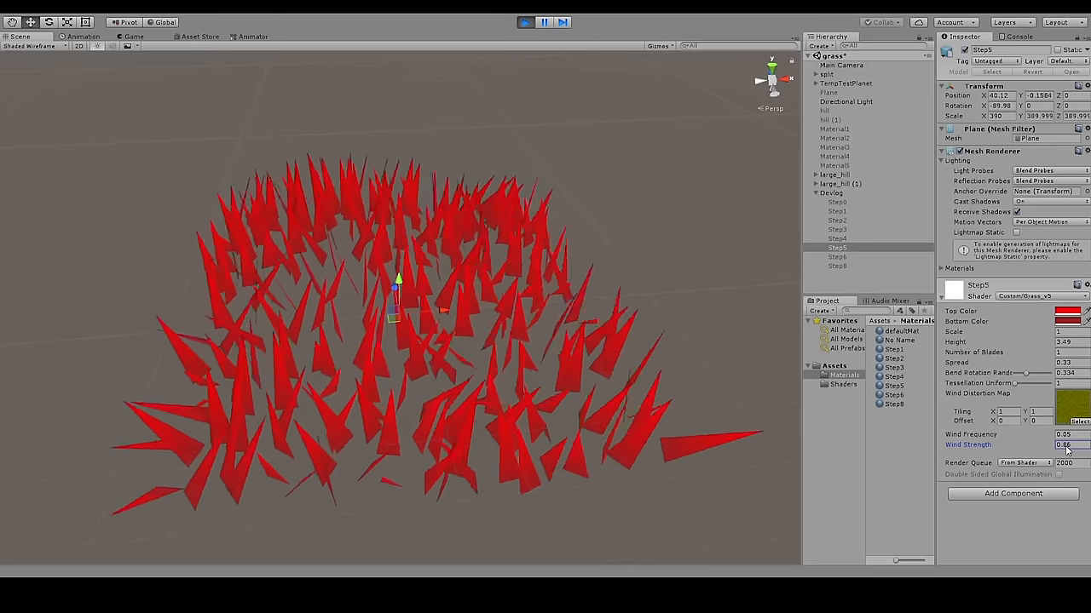
pyautogui.write('0.1')
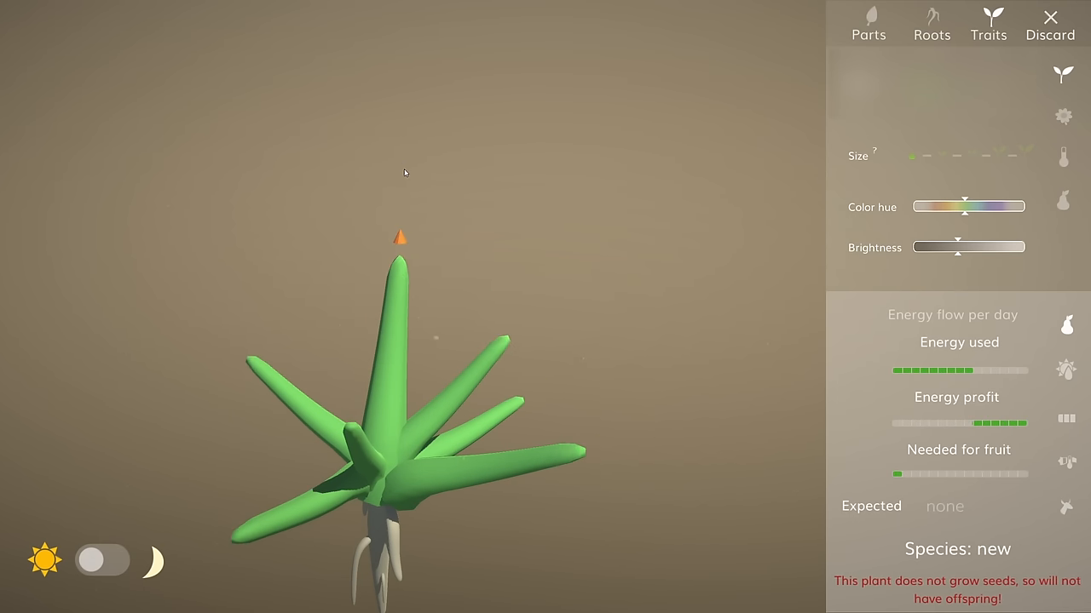
# Drag the Color hue slider to shift the plant's leaves toward teal.
pyautogui.moveTo(965, 198); pyautogui.dragTo(944, 206)
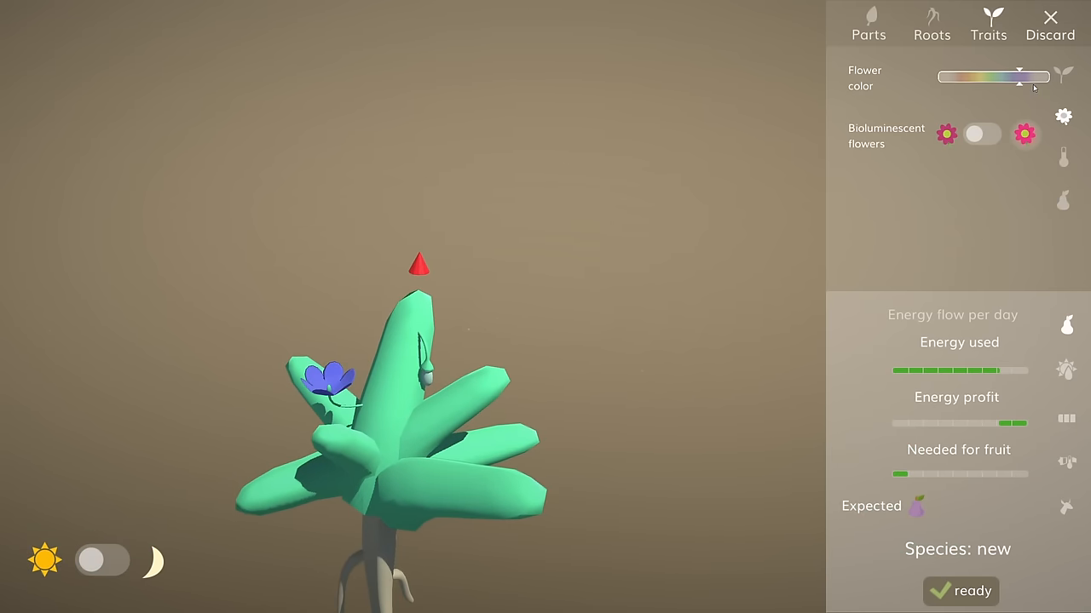
pyautogui.moveTo(738, 341)
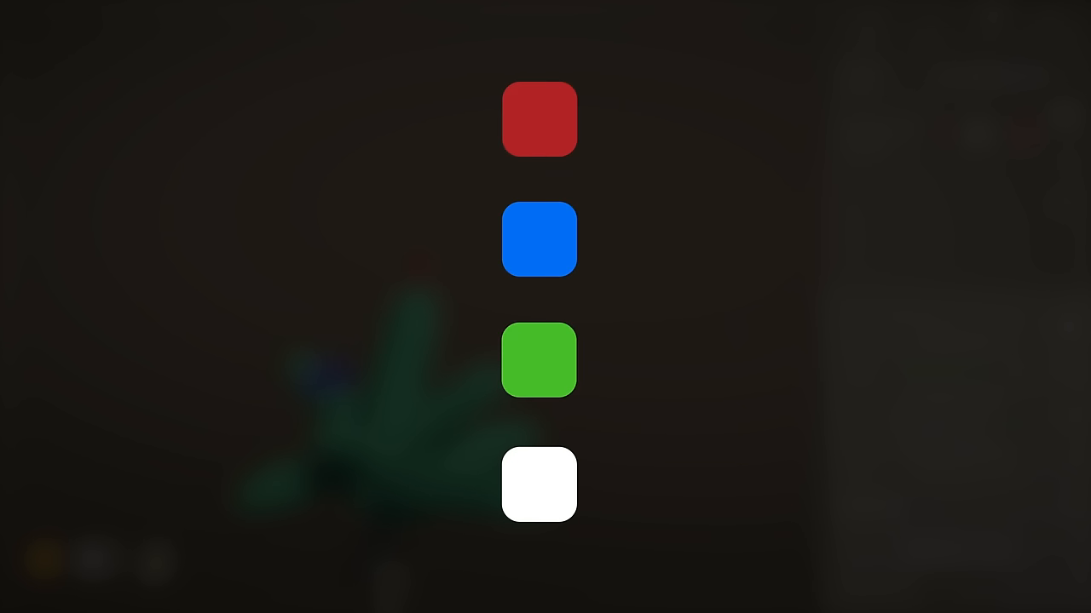
pyautogui.click(539, 484)
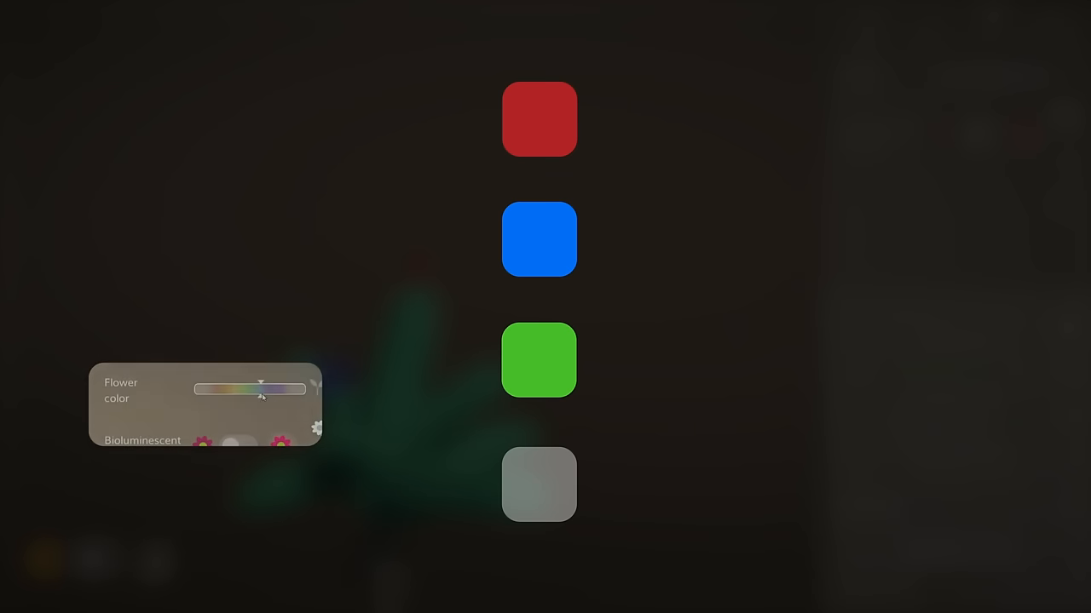
pyautogui.moveTo(262, 389); pyautogui.dragTo(272, 389)
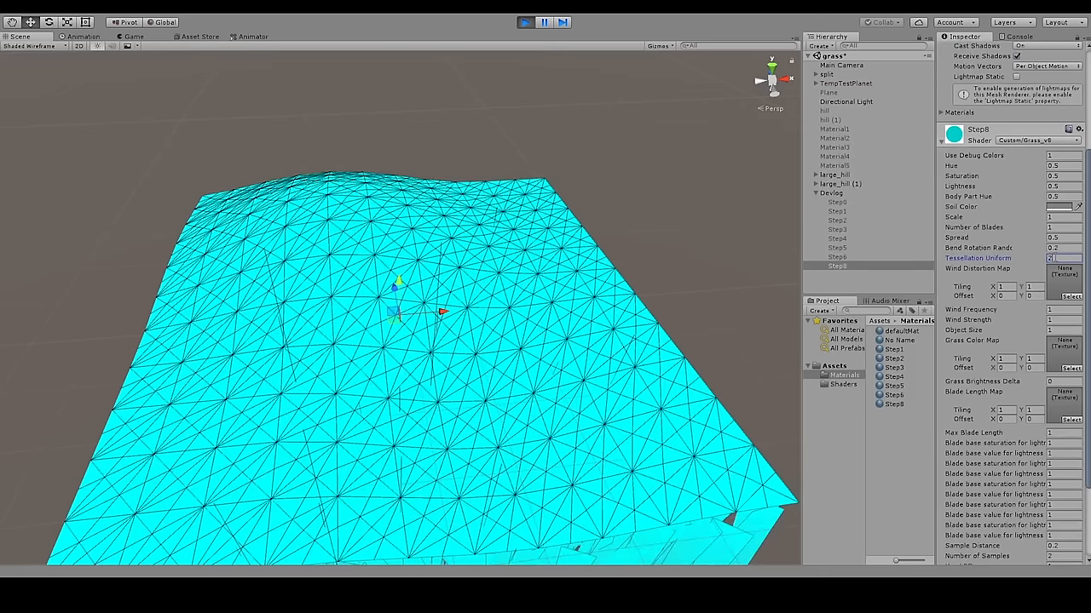
# Set Tessellation Uniform to 3 on the Step8 cyan grass material.
pyautogui.write('3')
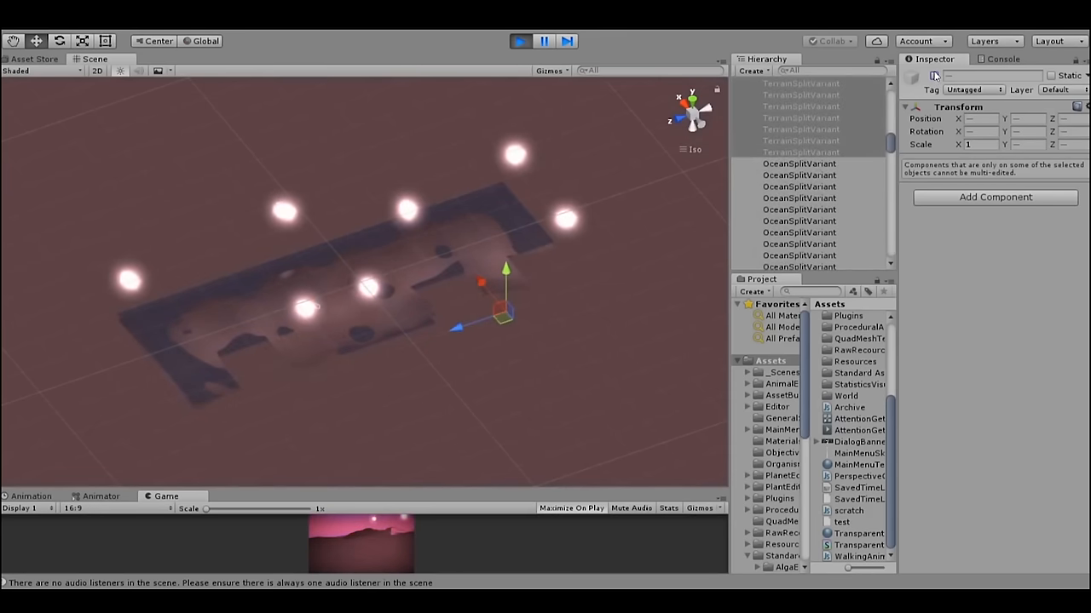
# Start the planet terrain scene running with the Play button.
pyautogui.click(801, 83)
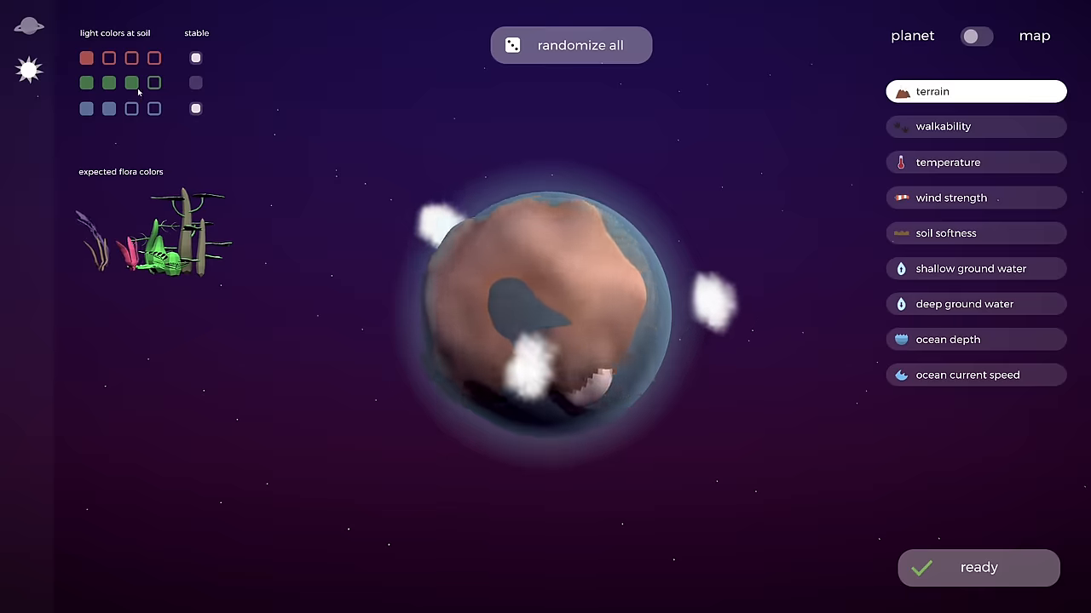
# Change two red light levels at the soil and toggle the green light's stability.
pyautogui.click(132, 58)
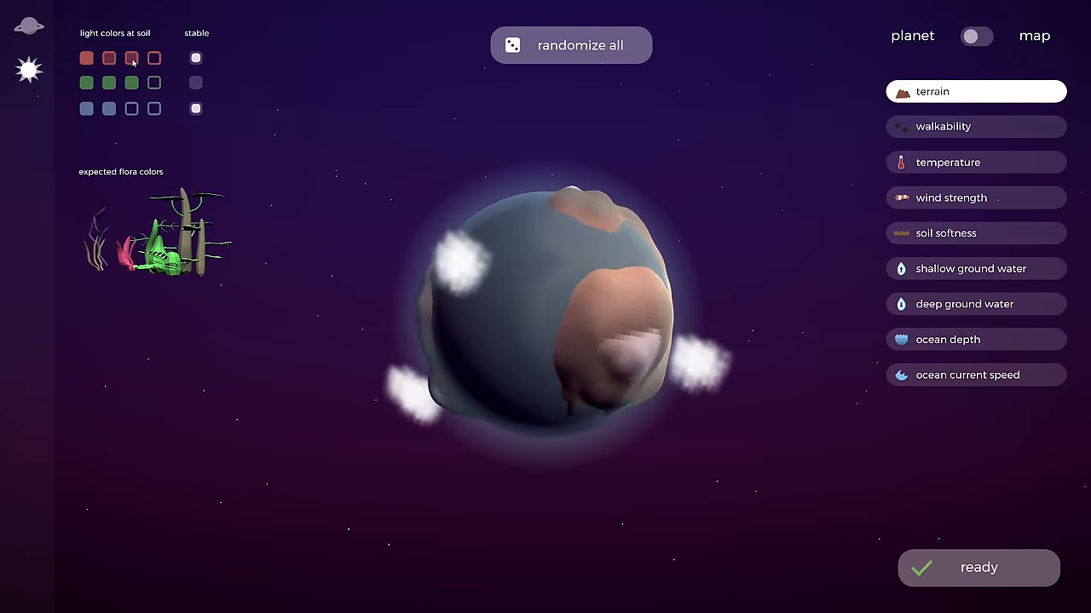
pyautogui.click(153, 58)
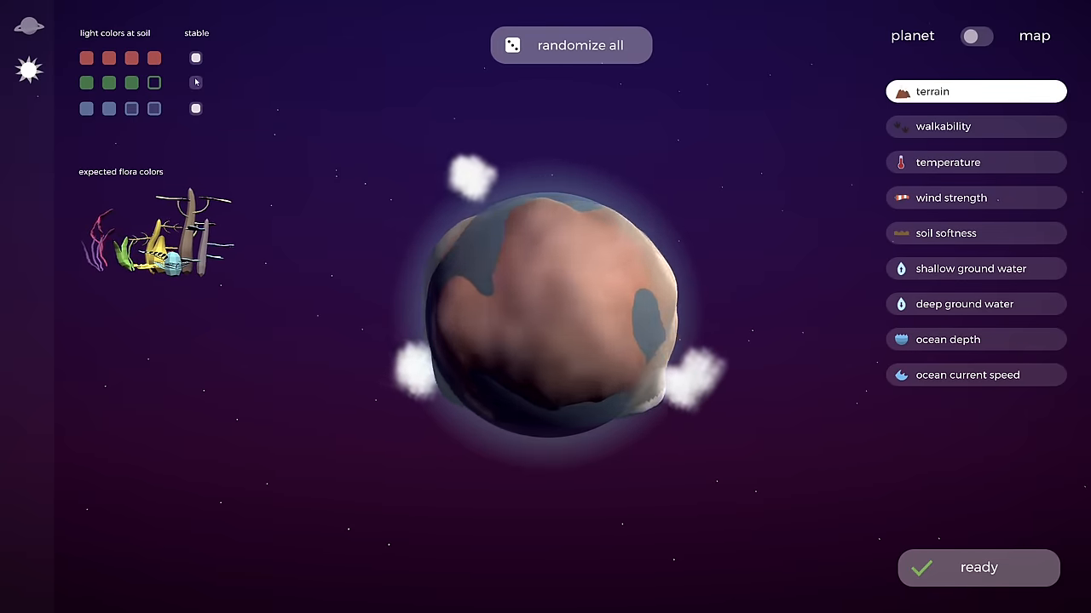
pyautogui.click(978, 567)
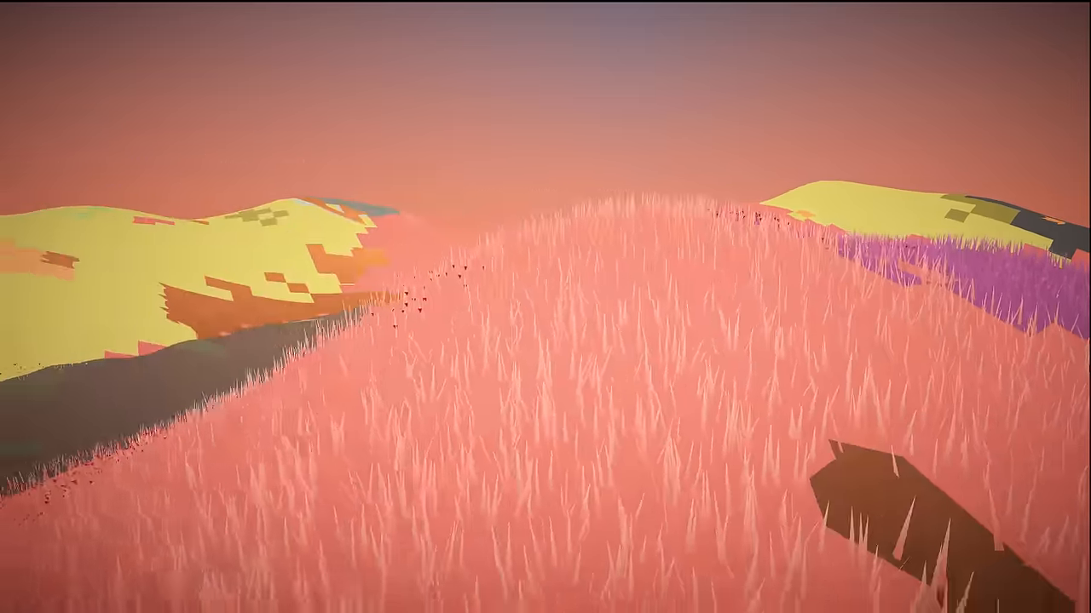
pyautogui.moveTo(545, 307)
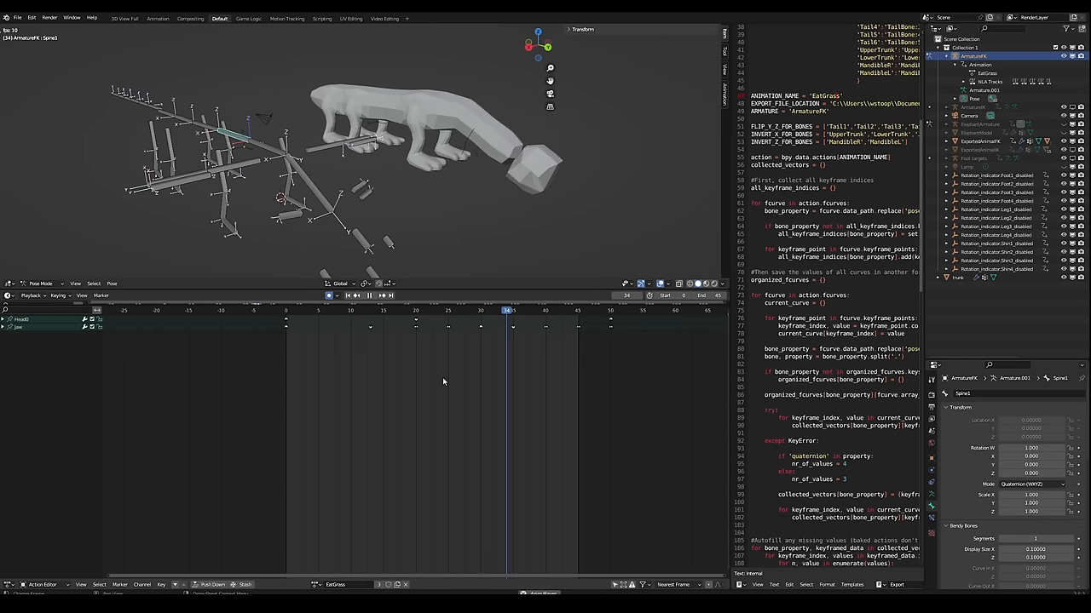
# Move the playhead to an earlier and then a later frame to compare creature poses.
pyautogui.click(338, 311)
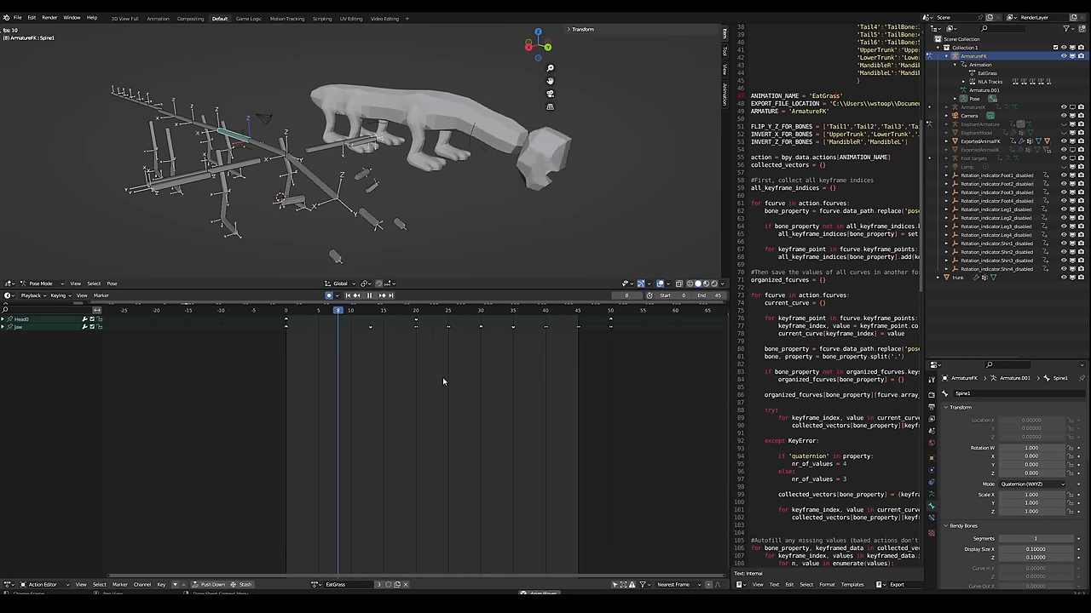
pyautogui.click(468, 310)
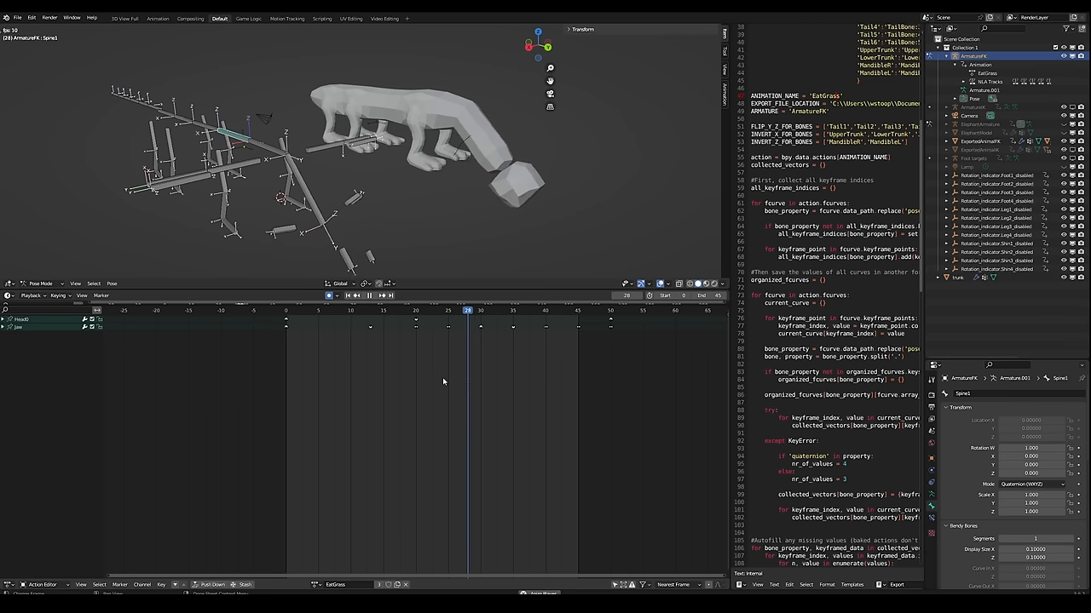